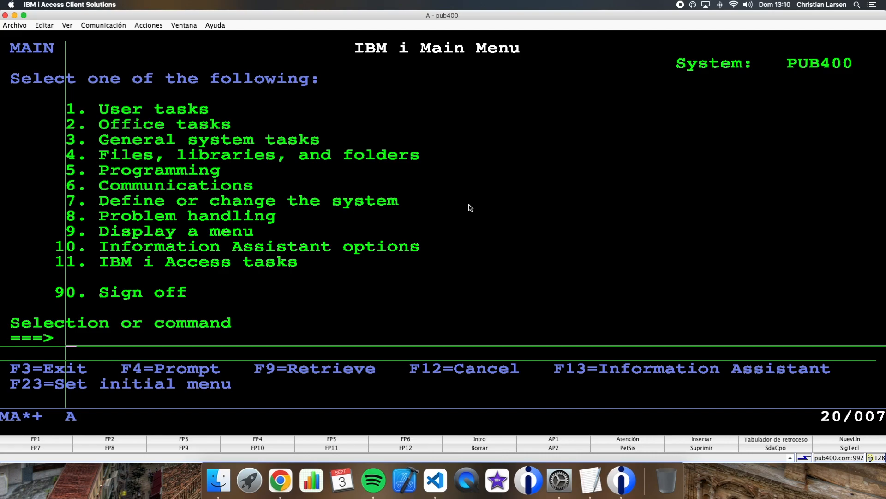
Switch from the IBM i ACS main menu to Visual Studio Code via the Dock
{"action": "left_click", "coordinate": [433, 481]}
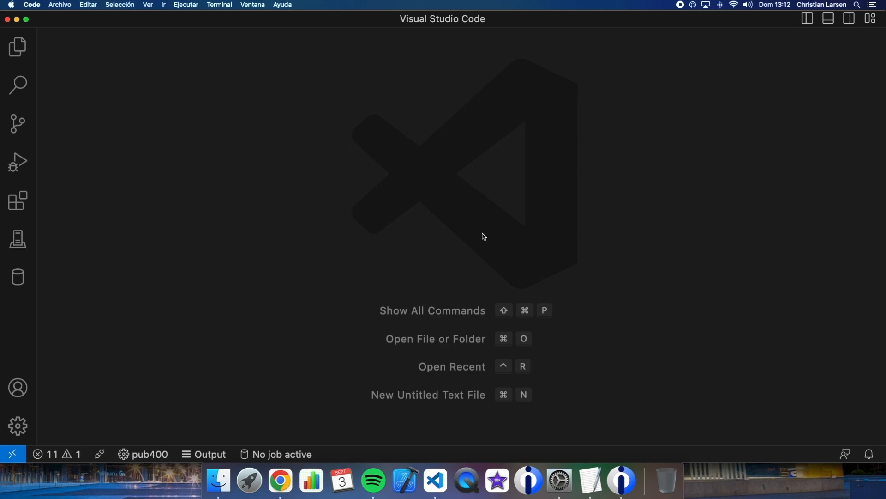
Open util.rpgle from QRPGLESRC in the IBM i Object Browser
{"action": "left_click", "coordinate": [18, 240]}
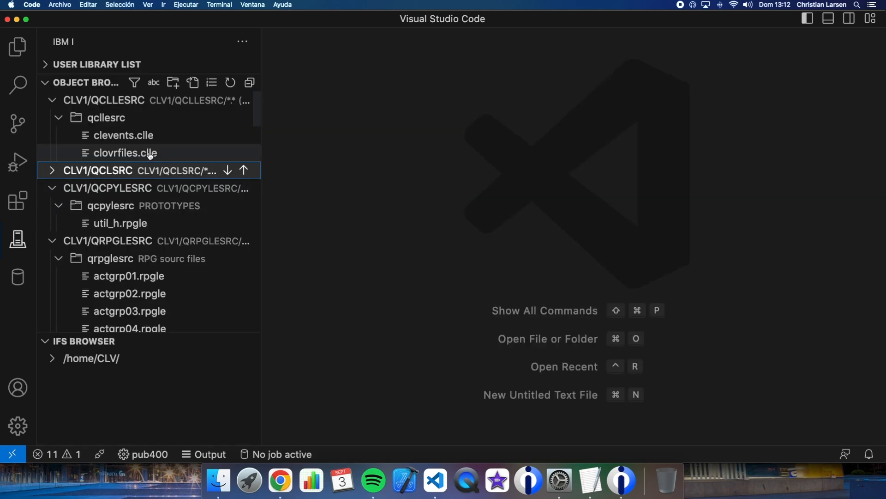
{"action": "scroll", "scroll_direction": "down", "scroll_amount": 3}
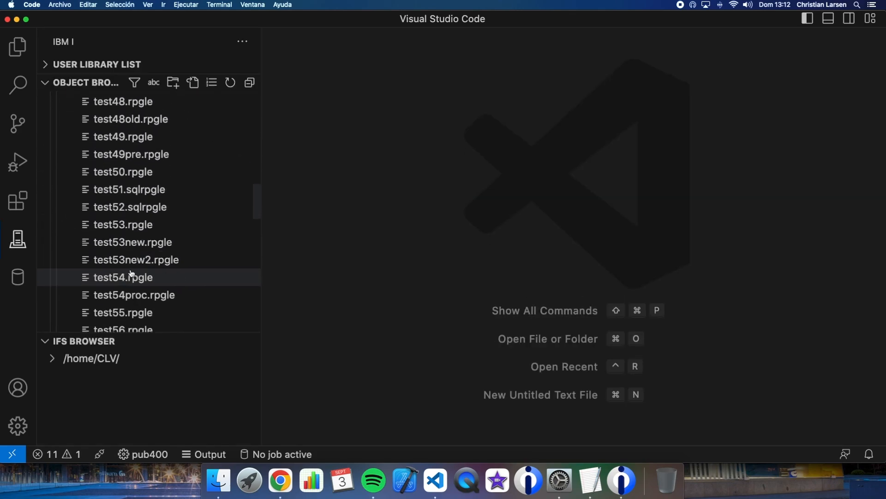
{"action": "scroll", "scroll_direction": "down", "scroll_amount": 3}
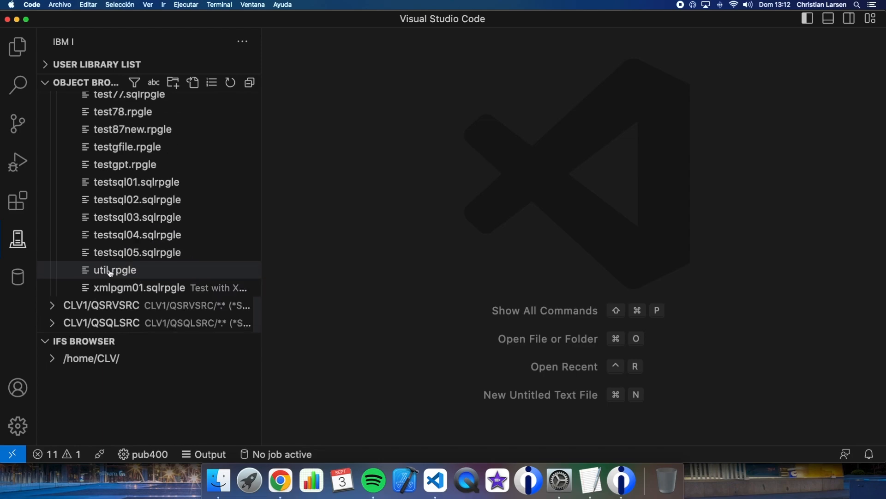
{"action": "double_click", "coordinate": [114, 270]}
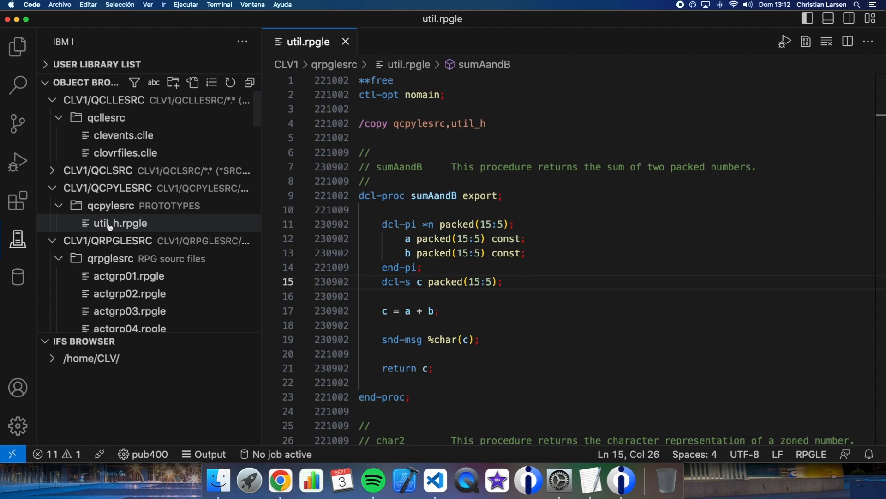
Open util_h.rpgle beside util.rpgle to compare the sumAandB prototype
{"action": "double_click", "coordinate": [120, 222]}
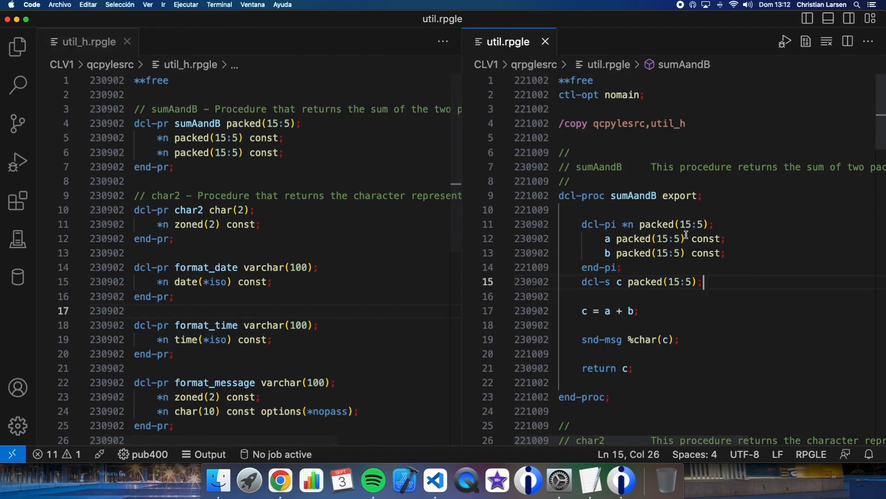
{"action": "mouse_move", "coordinate": [708, 267]}
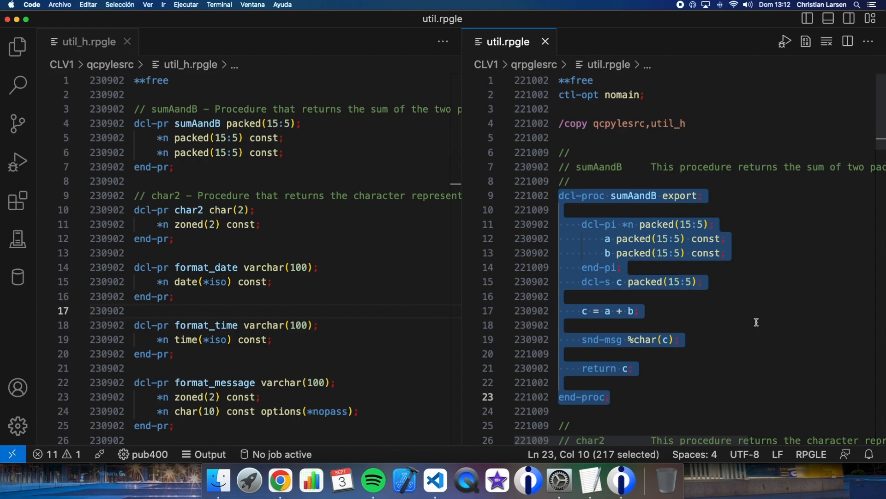
{"action": "mouse_move", "coordinate": [742, 316]}
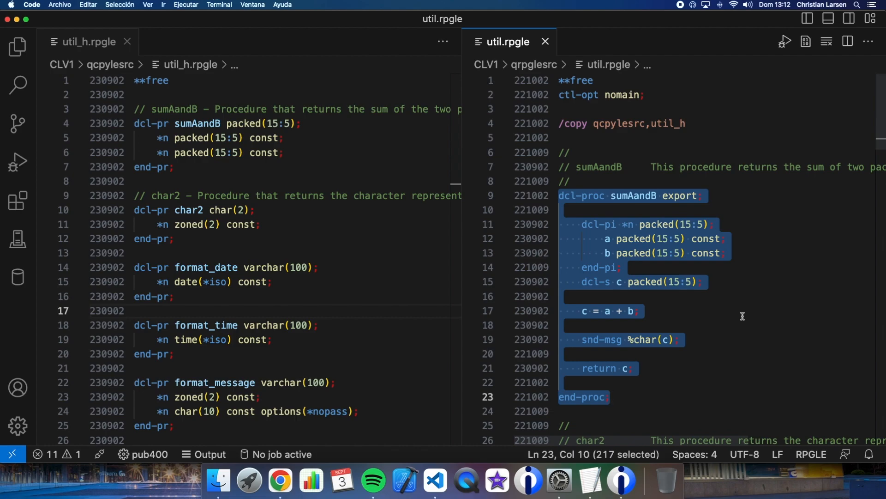
{"action": "scroll", "scroll_direction": "down", "scroll_amount": 3}
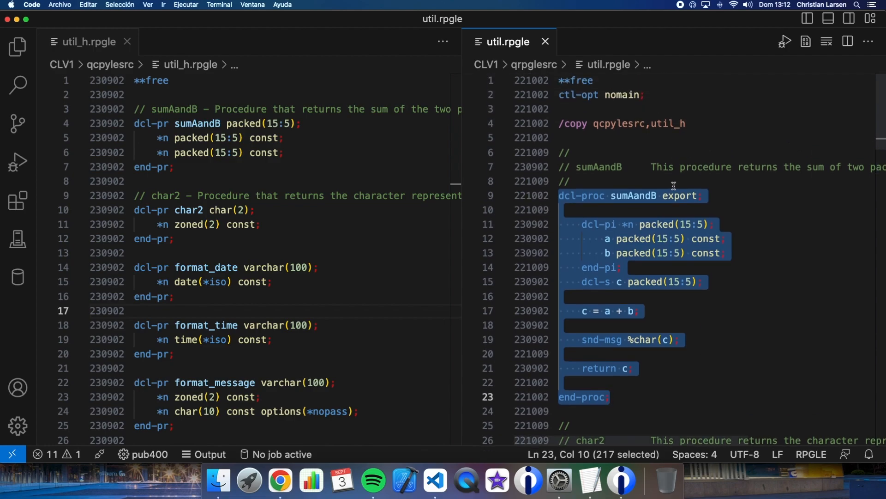
{"action": "mouse_move", "coordinate": [676, 209]}
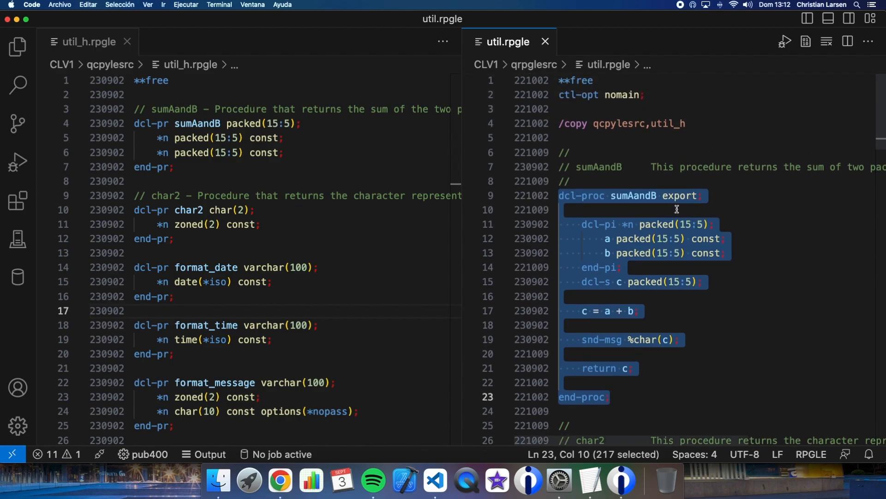
{"action": "mouse_move", "coordinate": [690, 286]}
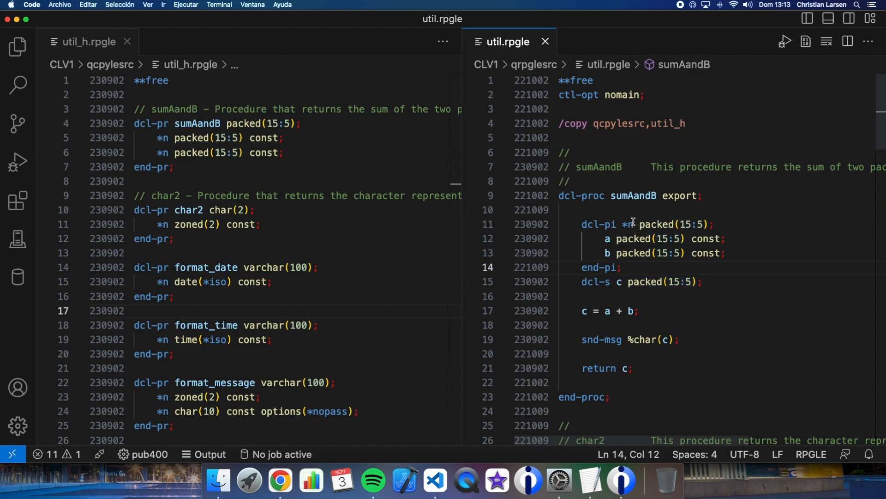
{"action": "mouse_move", "coordinate": [650, 241]}
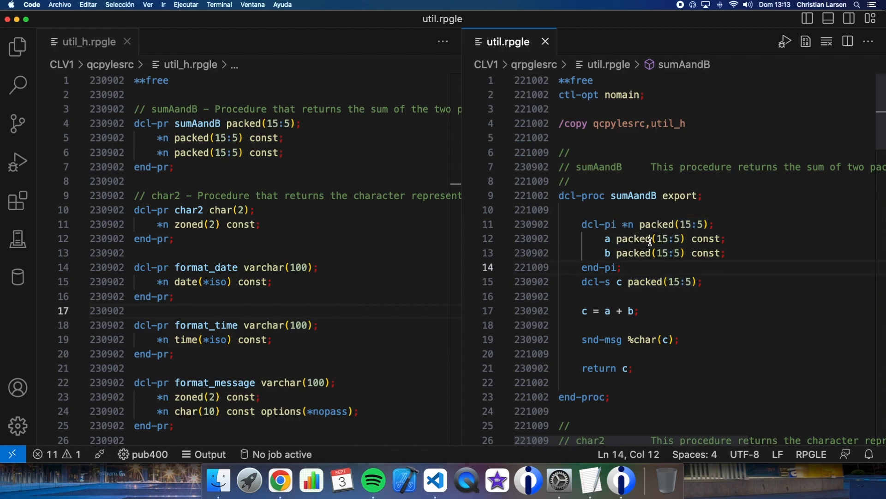
{"action": "mouse_move", "coordinate": [575, 302]}
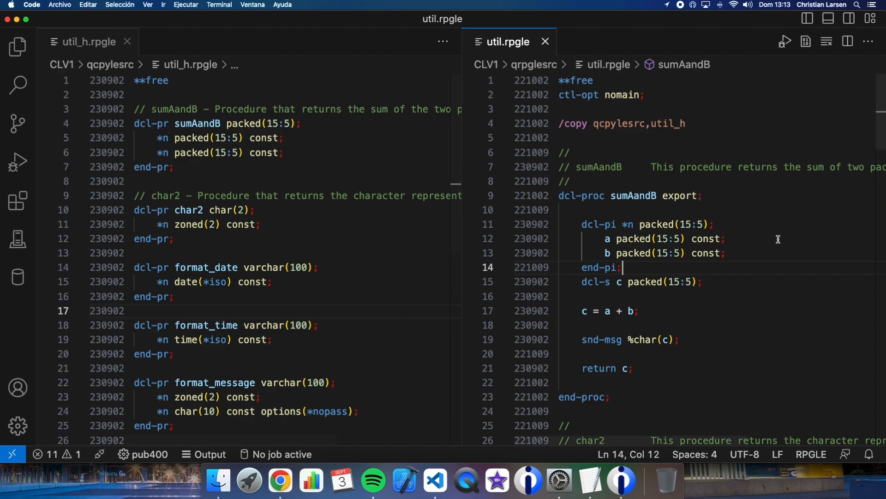
{"action": "mouse_move", "coordinate": [706, 254]}
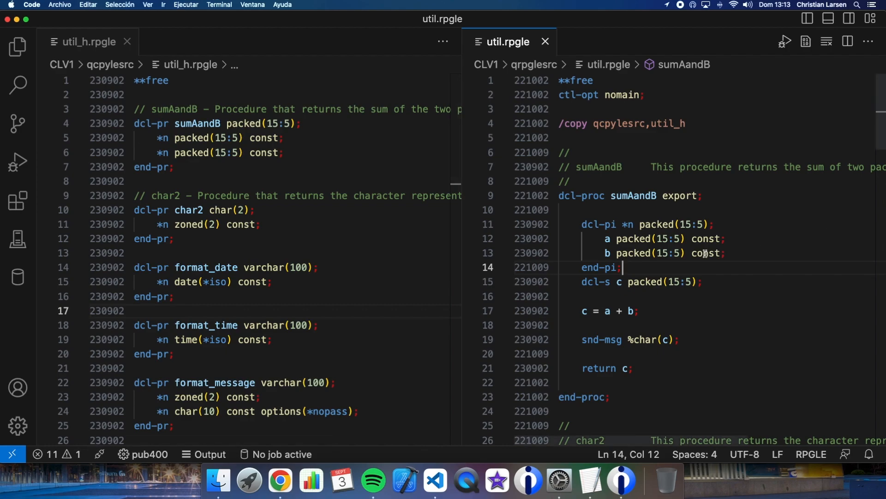
{"action": "mouse_move", "coordinate": [553, 101]}
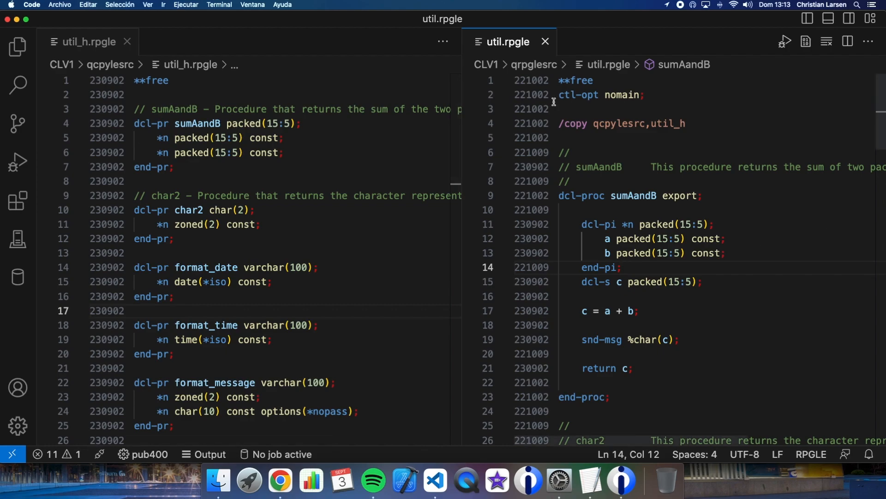
Close the open editors and create member cltest01.clle in qcllesrc
{"action": "left_click", "coordinate": [544, 41]}
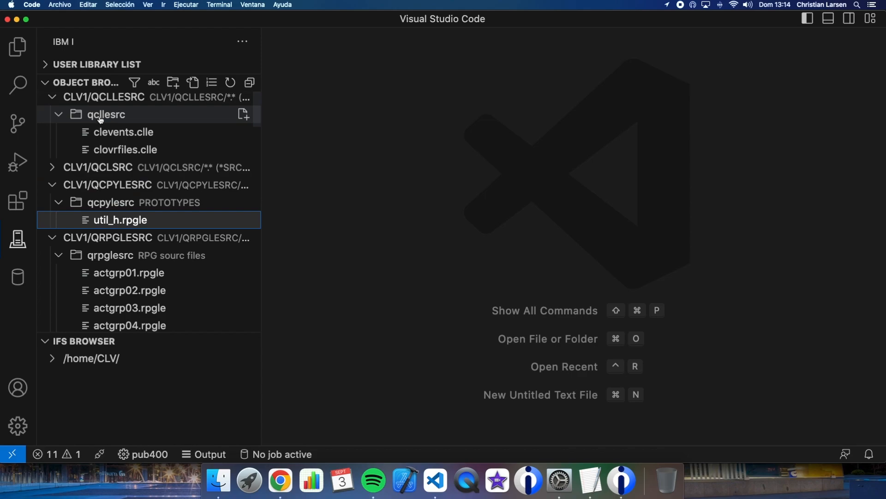
{"action": "left_click", "coordinate": [243, 114]}
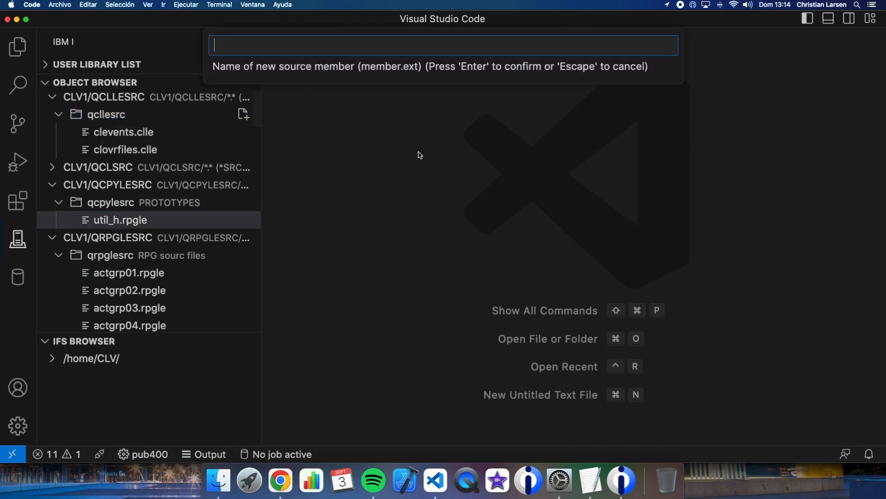
{"action": "type", "text": "cltest01.slle"}
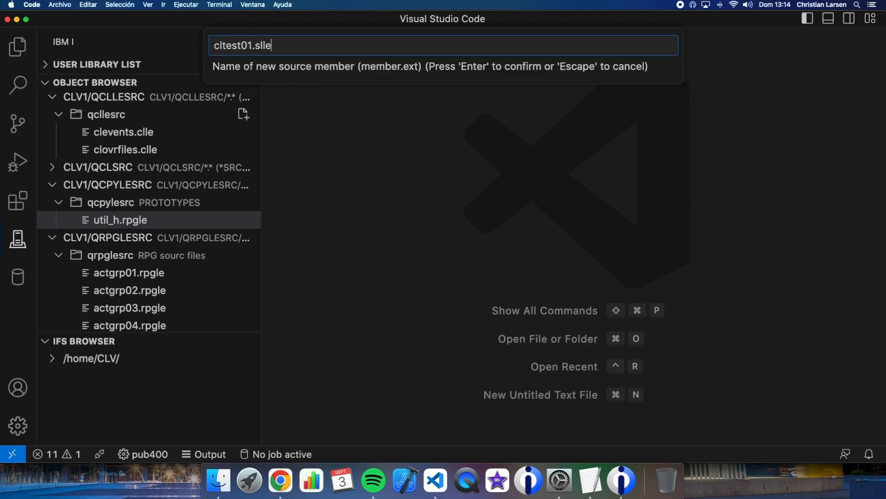
{"action": "key", "text": "Enter"}
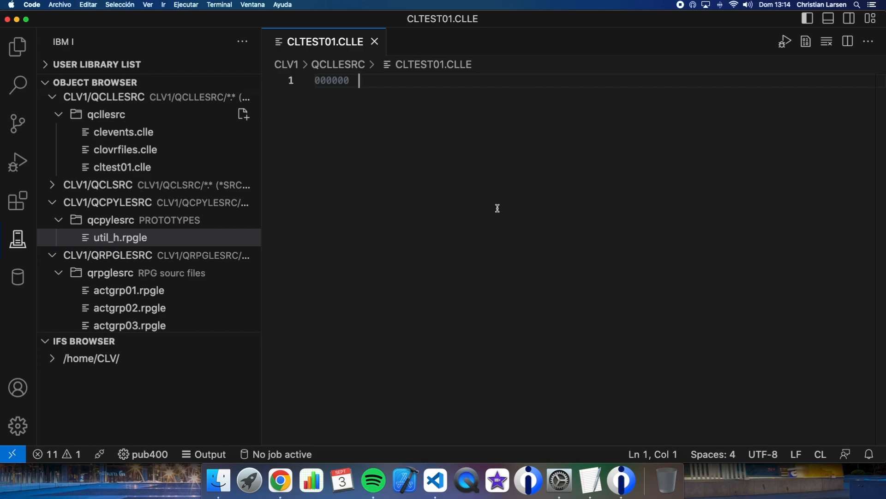
Write a PGM and ENDPGM skeleton with blank lines between them
{"action": "type", "text": "PGM"}
{"action": "type", "text": "EBDP"}
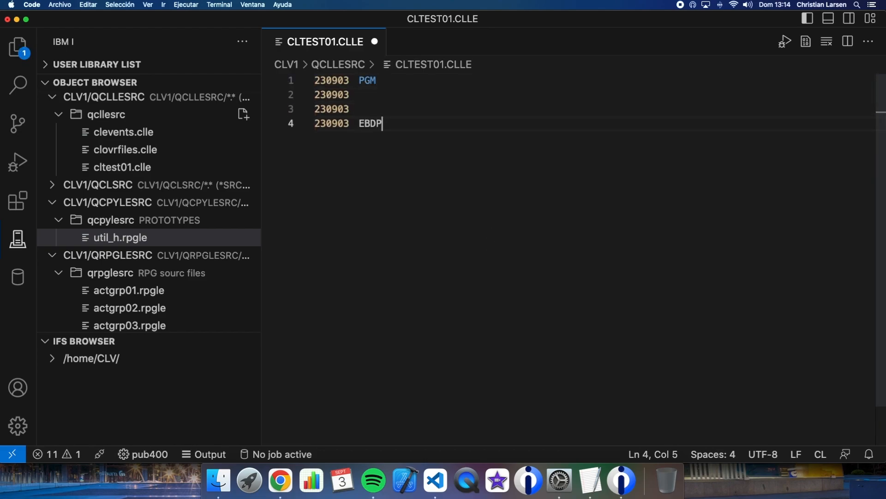
{"action": "type", "text": "NDPGM"}
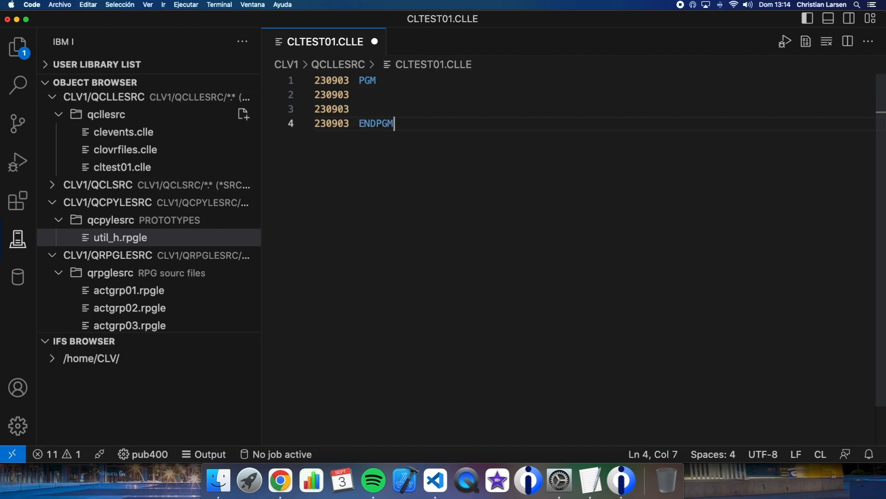
{"action": "key", "text": "Enter"}
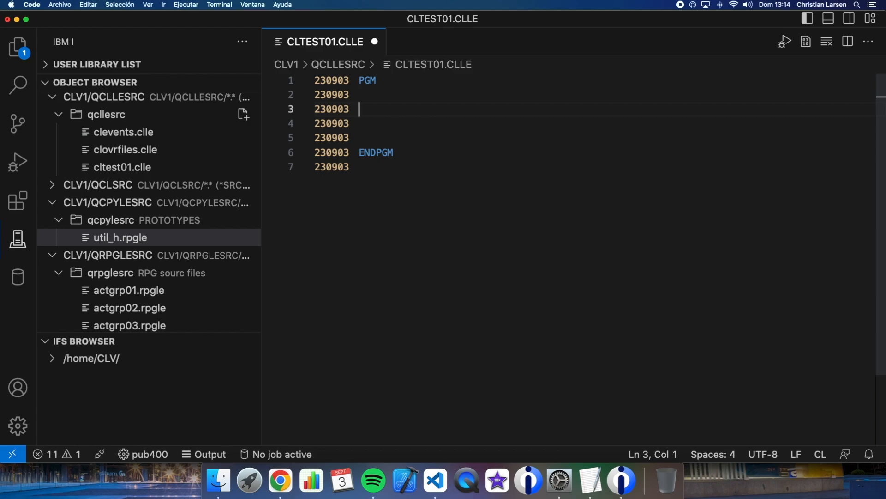
Add DCLPRCOPT DFTACTGRP(*NO) ACTGRP(CLTEST01) BNDDIR(CLV1/UTIL) to the program
{"action": "type", "text": "DCL"}
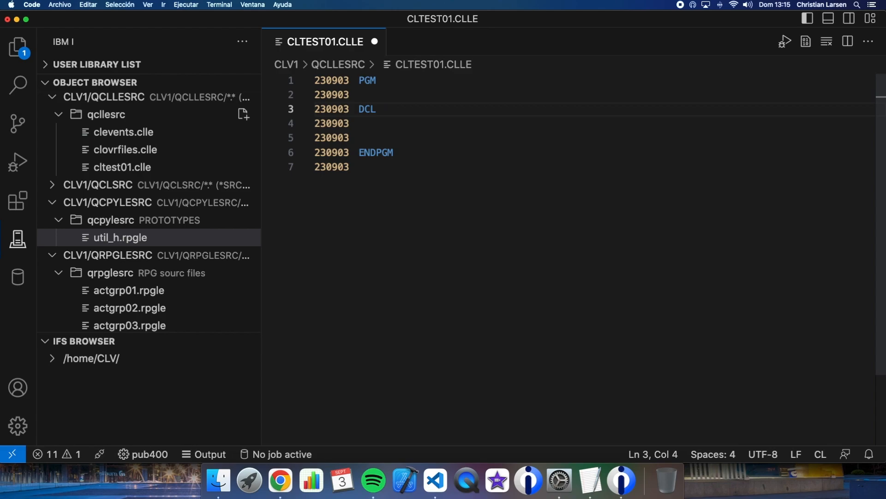
{"action": "type", "text": "PRCOPT"}
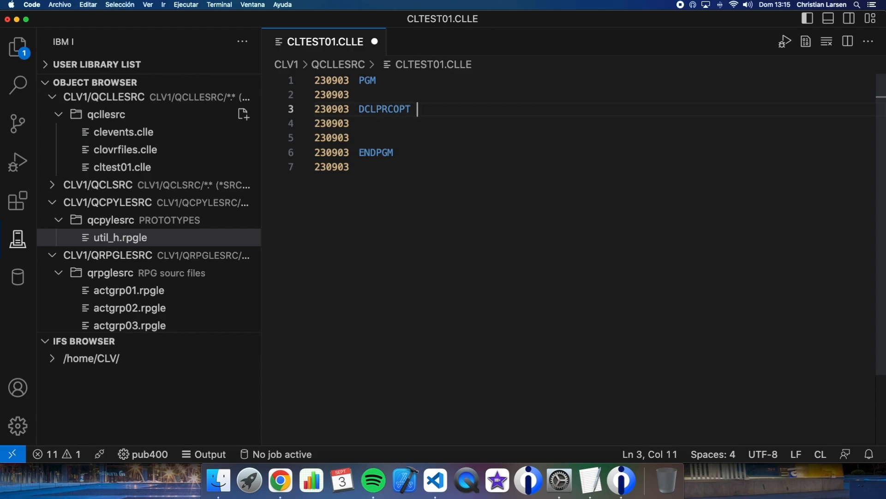
{"action": "type", "text": "DFTACT"}
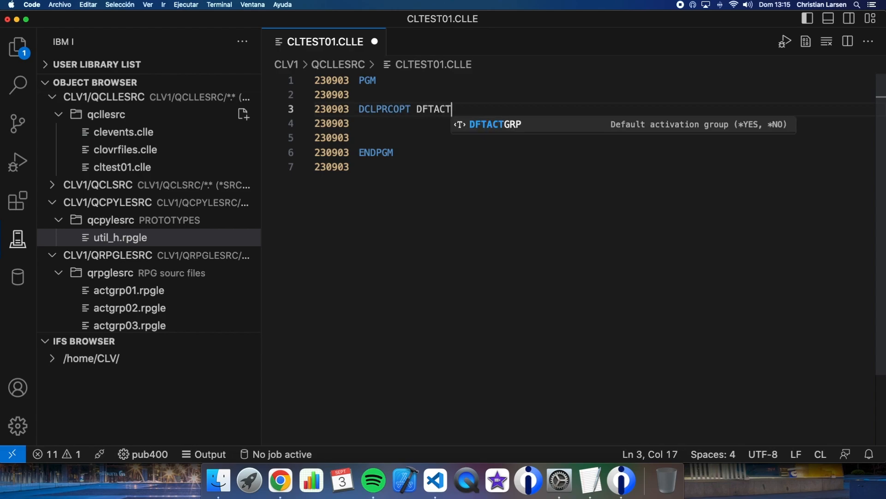
{"action": "type", "text": "GRP(*NO)"}
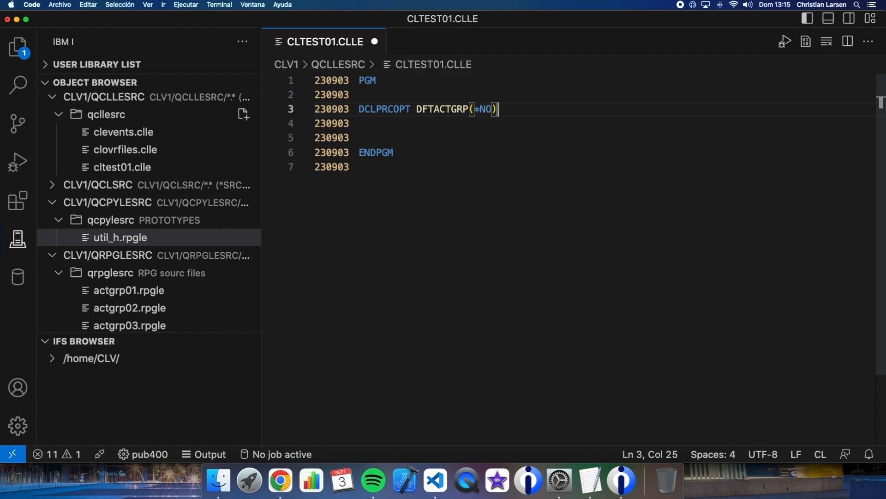
{"action": "type", "text": "ACTGRP("}
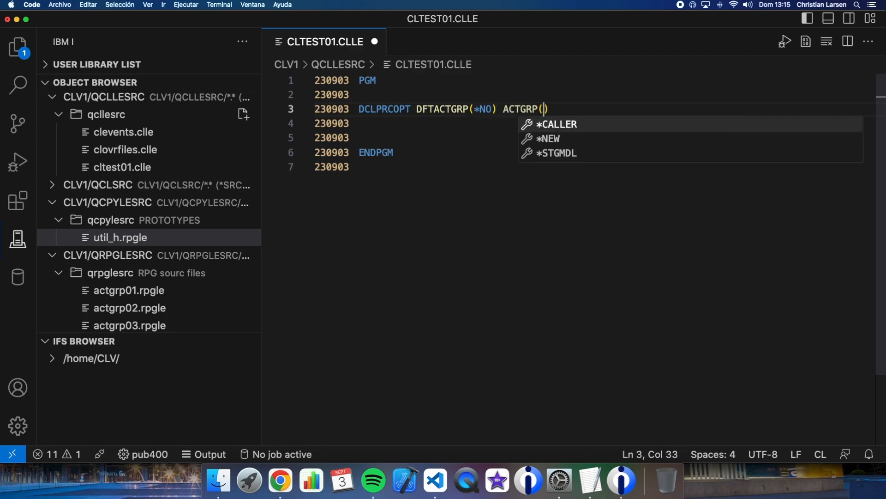
{"action": "type", "text": "CLTEST0"}
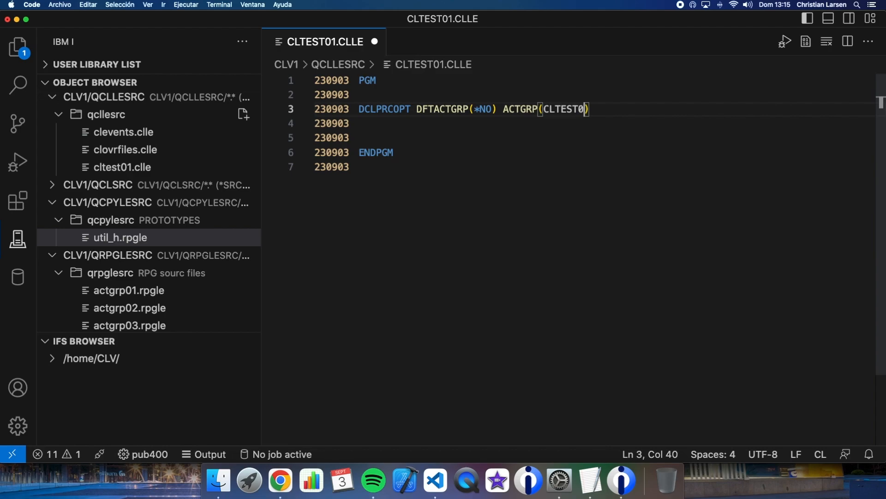
{"action": "type", "text": "1"}
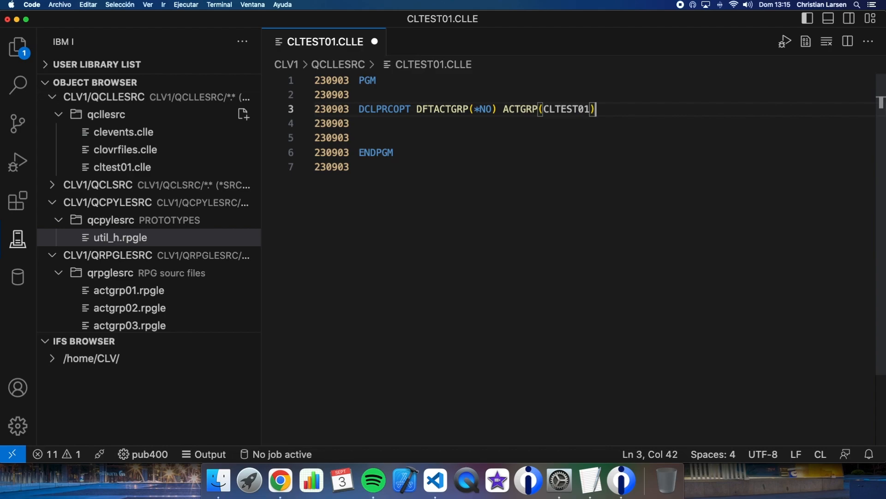
{"action": "type", "text": "BNDDIR()"}
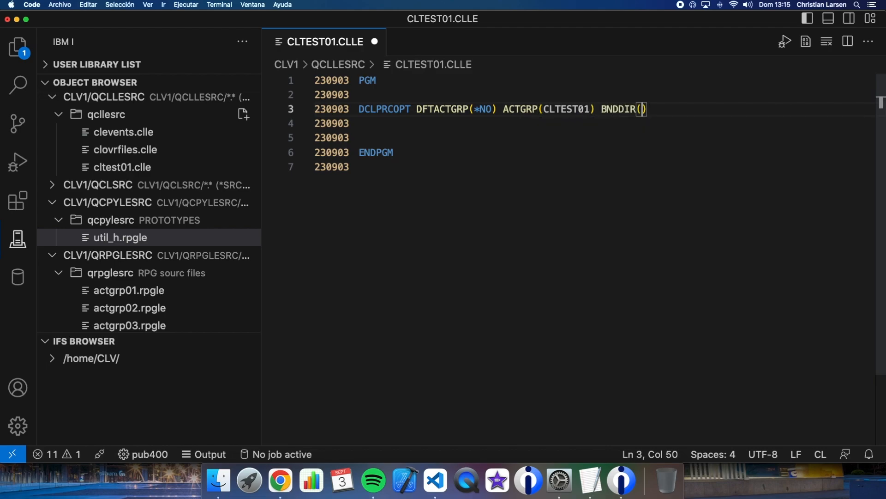
{"action": "type", "text": "CLV1"}
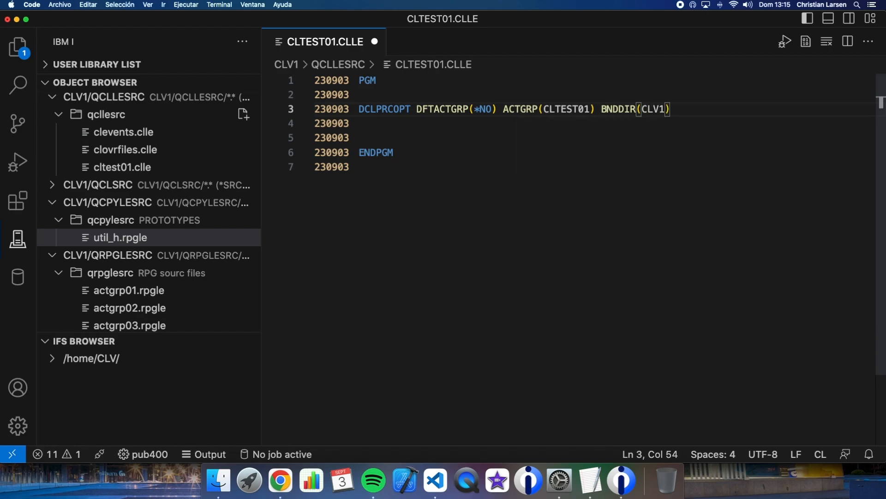
{"action": "type", "text": "/"}
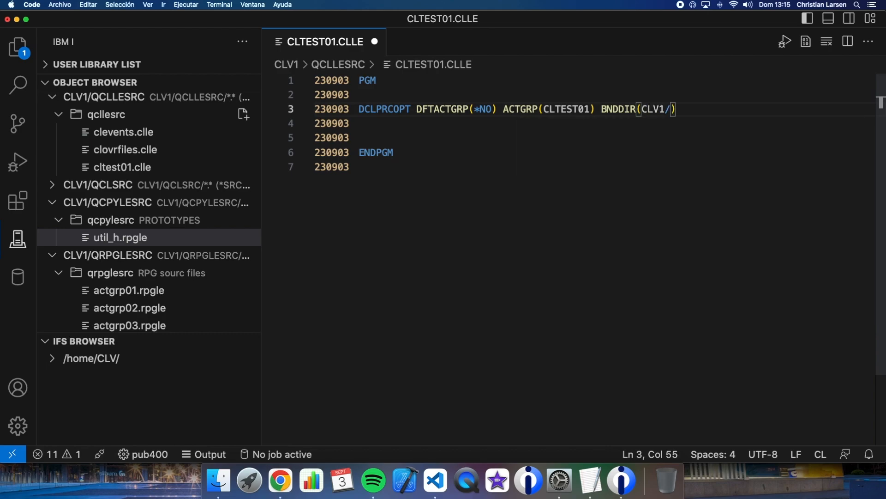
{"action": "type", "text": "UTIL"}
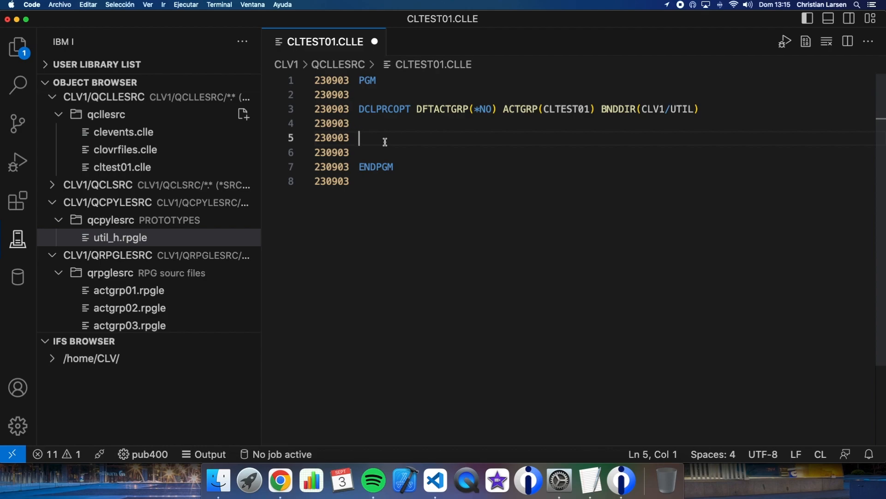
Start a CALLPRC to SUMAANDB with parameters 3 and 5
{"action": "type", "text": "call"}
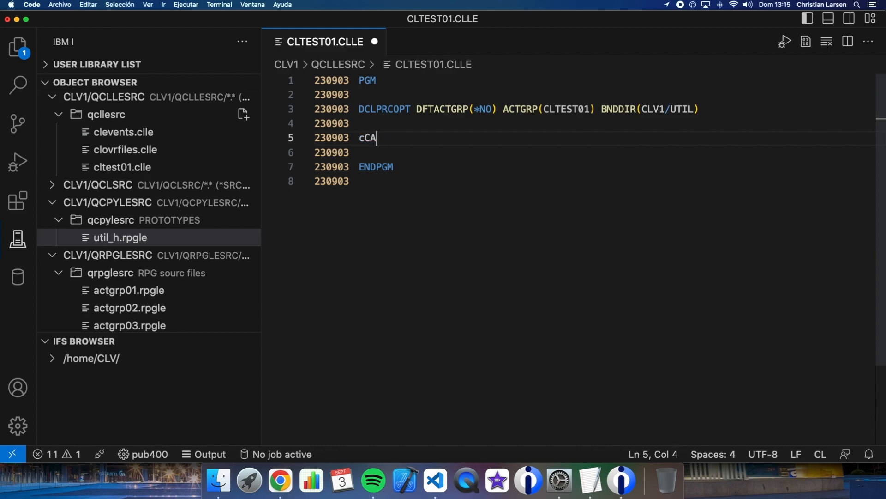
{"action": "type", "text": "CALLPRC"}
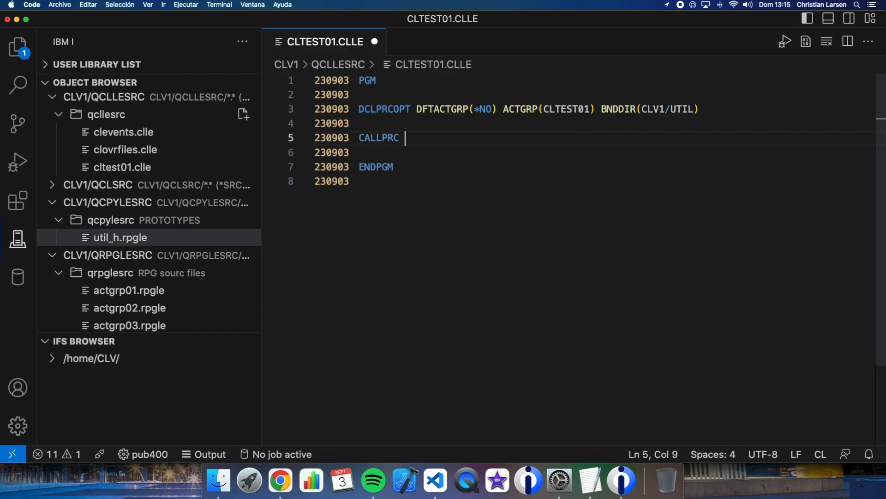
{"action": "type", "text": "PRC(SUM)"}
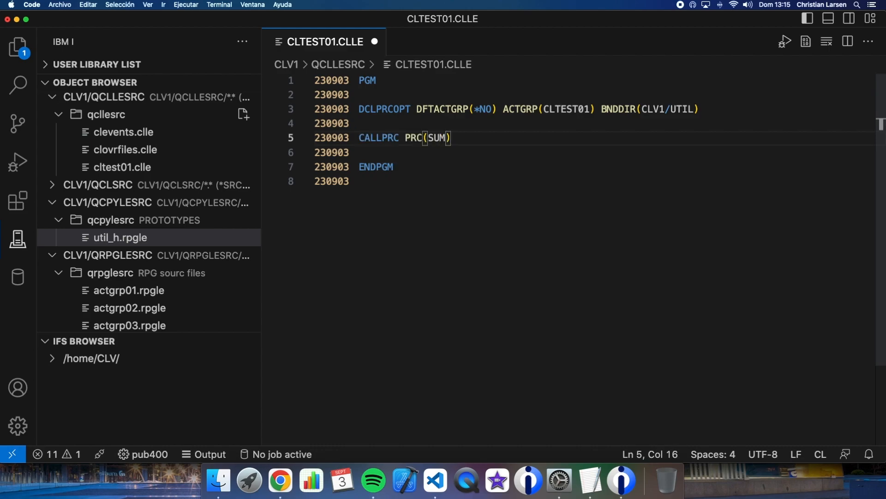
{"action": "type", "text": "ANDB"}
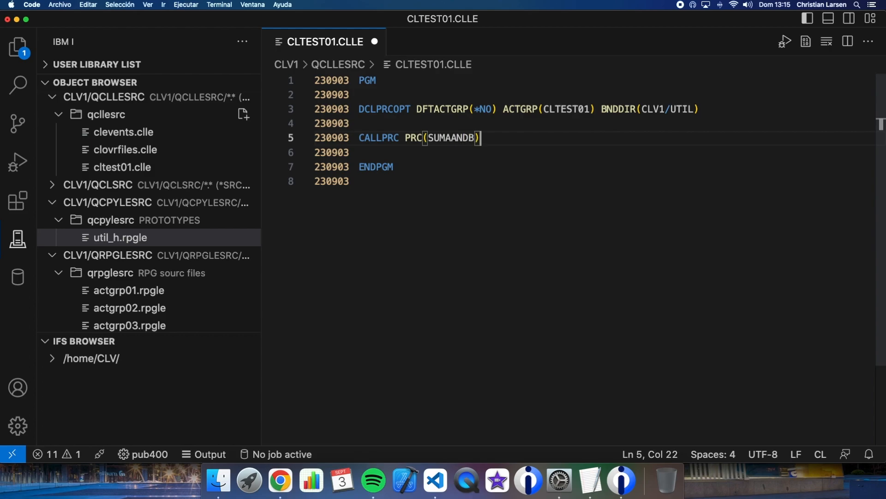
{"action": "type", "text": "PARA"}
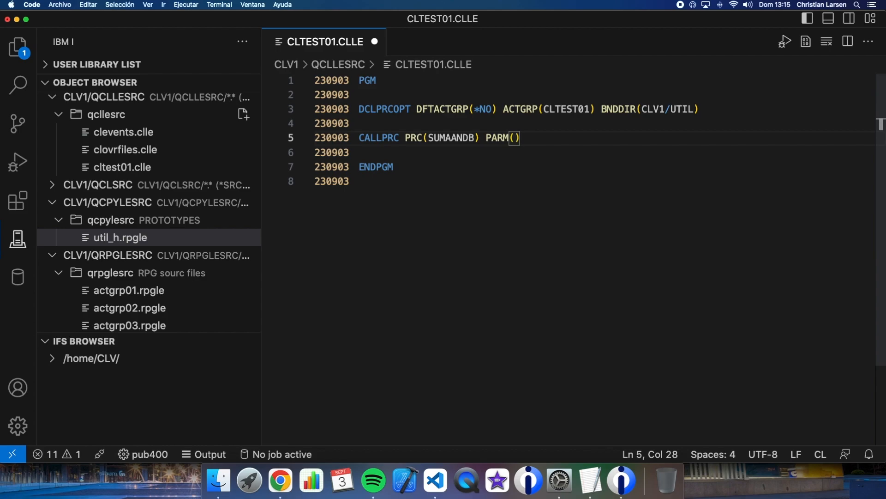
{"action": "type", "text": "3 5"}
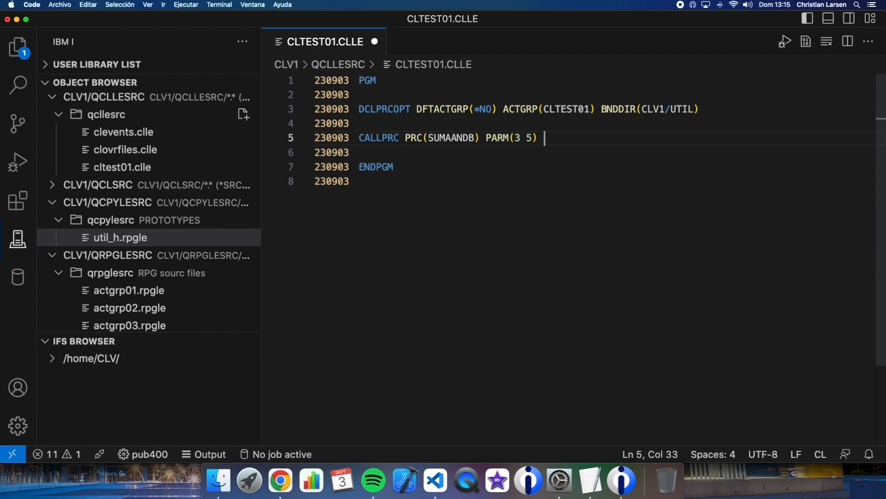
Add RTNVAL(&RET) to the call and insert blank lines above it
{"action": "type", "text": "RTN"}
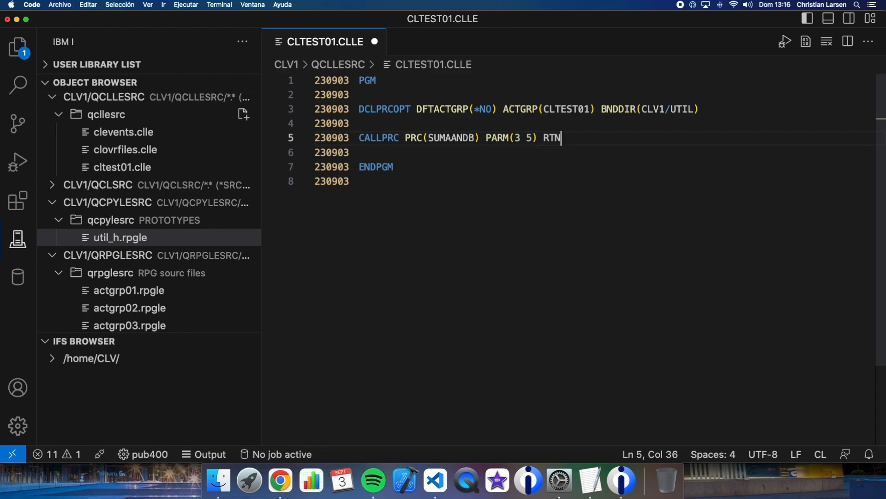
{"action": "type", "text": "VAL("}
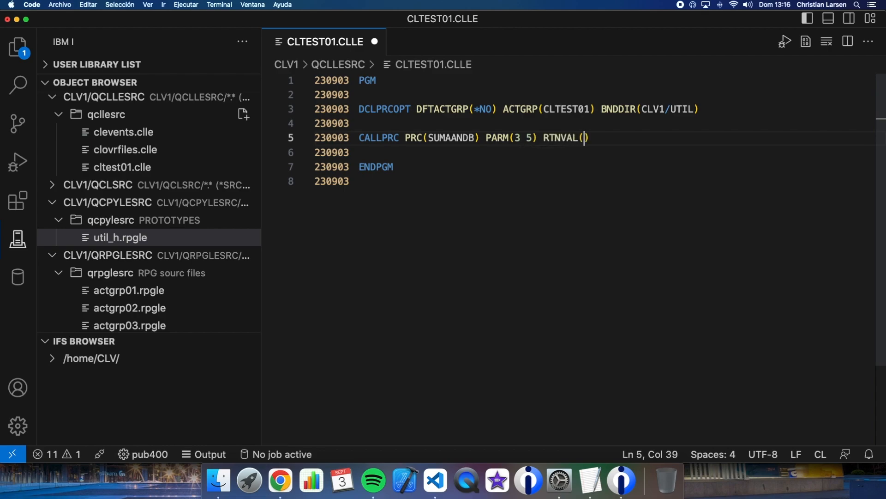
{"action": "type", "text": "&"}
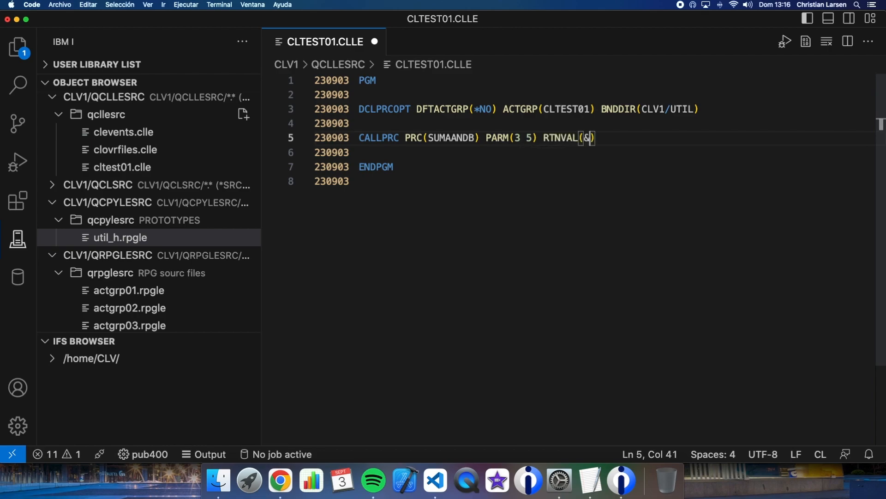
{"action": "type", "text": "RET"}
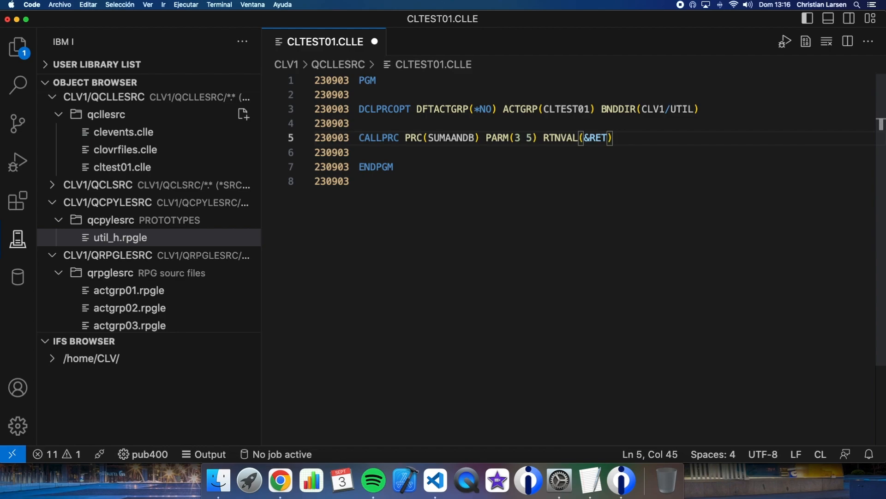
{"action": "key", "text": "Enter"}
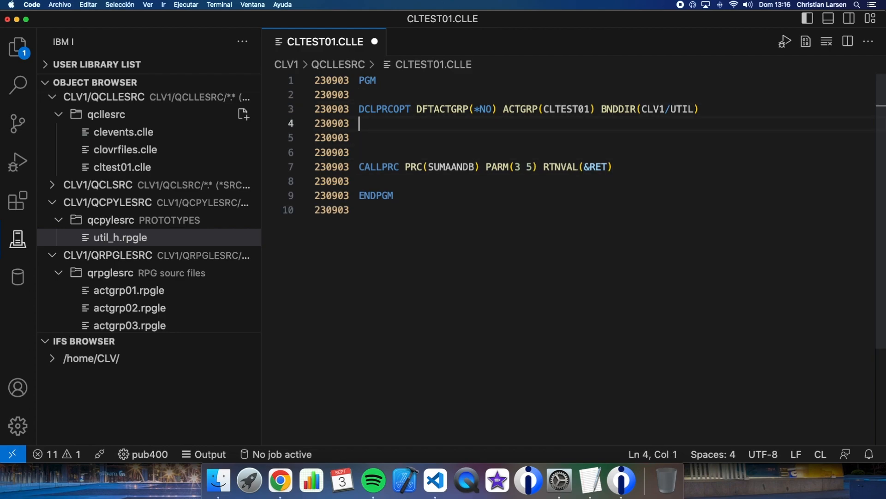
Declare &RET as TYPE(*DEC) LEN(15 5) above the procedure call
{"action": "type", "text": "dc"}
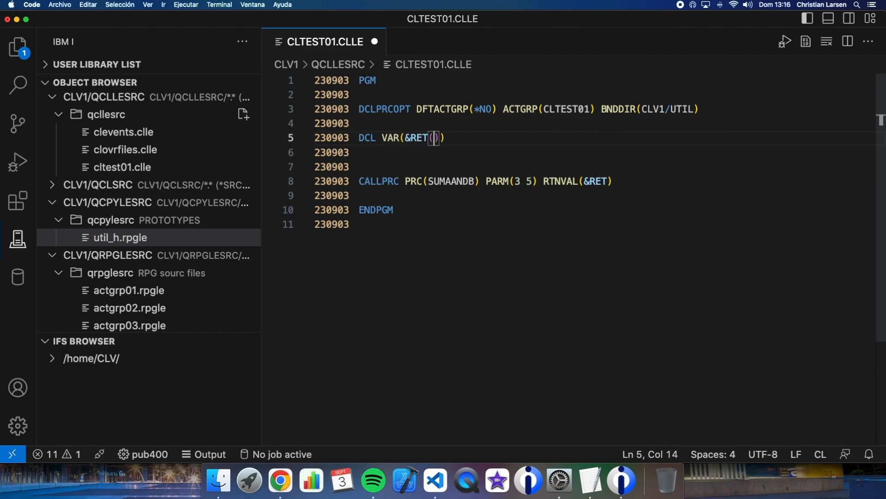
{"action": "key", "text": "Backspace"}
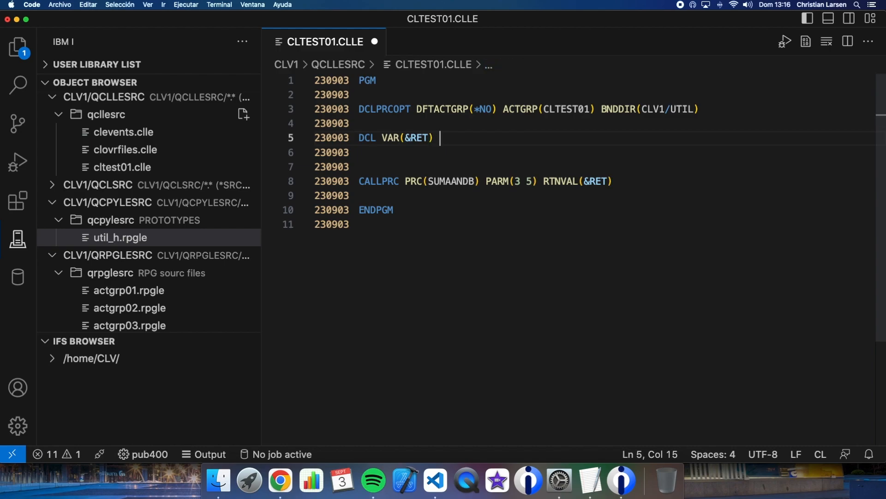
{"action": "type", "text": "TY"}
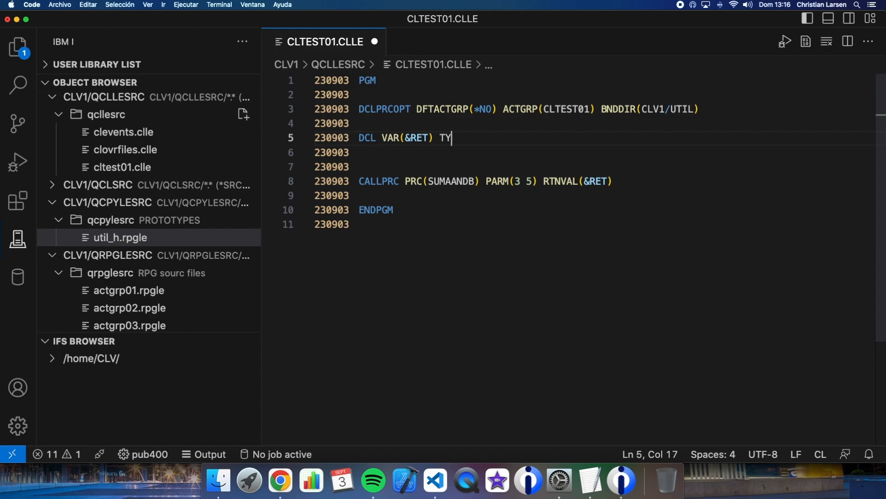
{"action": "type", "text": "PE(*"}
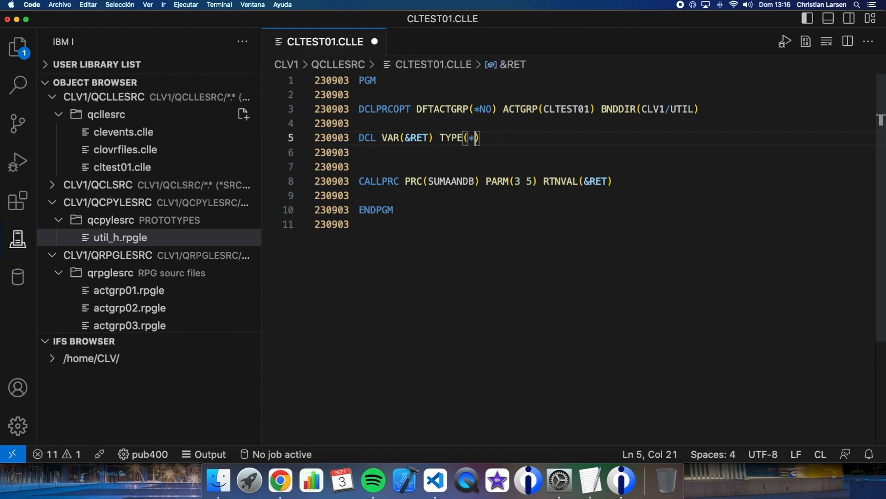
{"action": "type", "text": "DEC) LEN"}
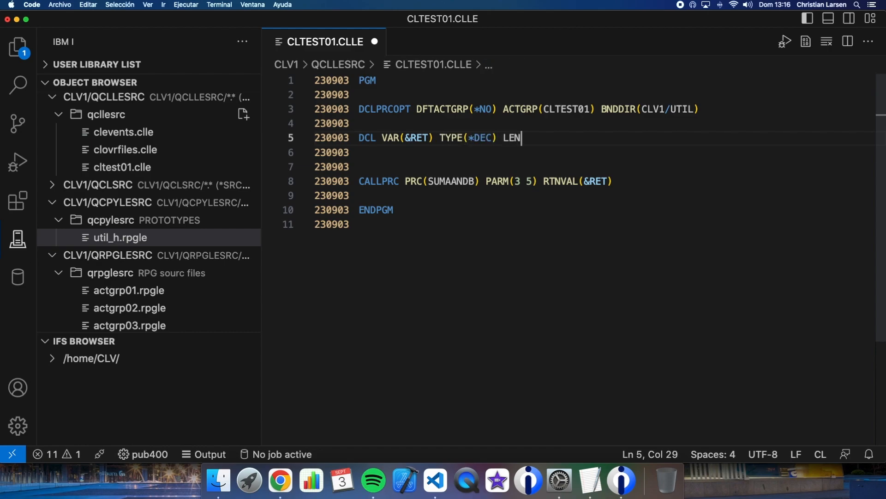
{"action": "type", "text": "(15 5)"}
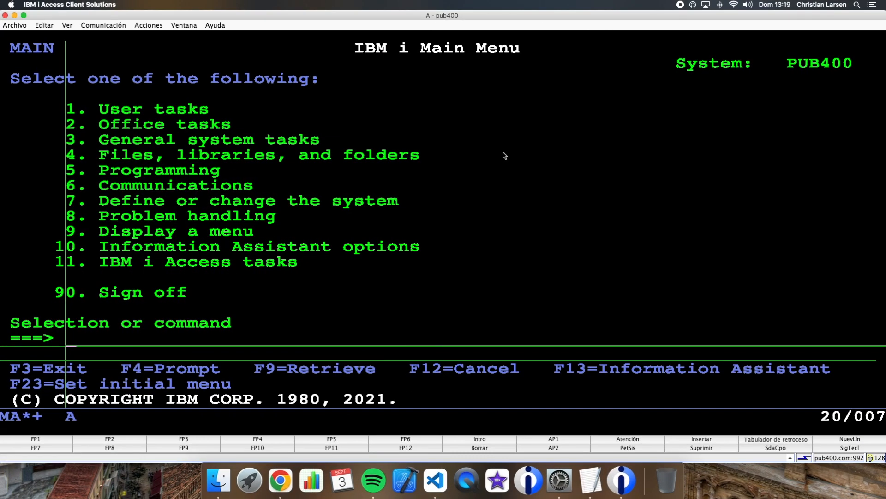
Call cltestclv1 and view the detailed job log showing 8.00000
{"action": "type", "text": "call cltestc"}
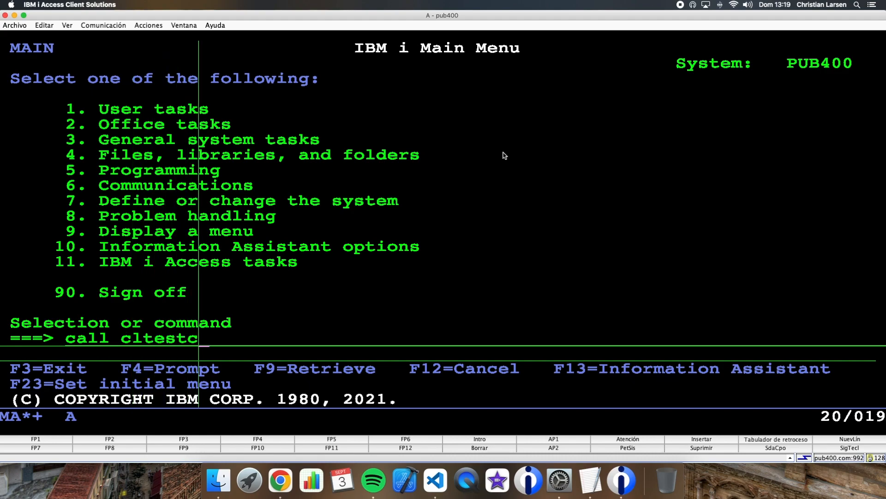
{"action": "type", "text": "lv1"}
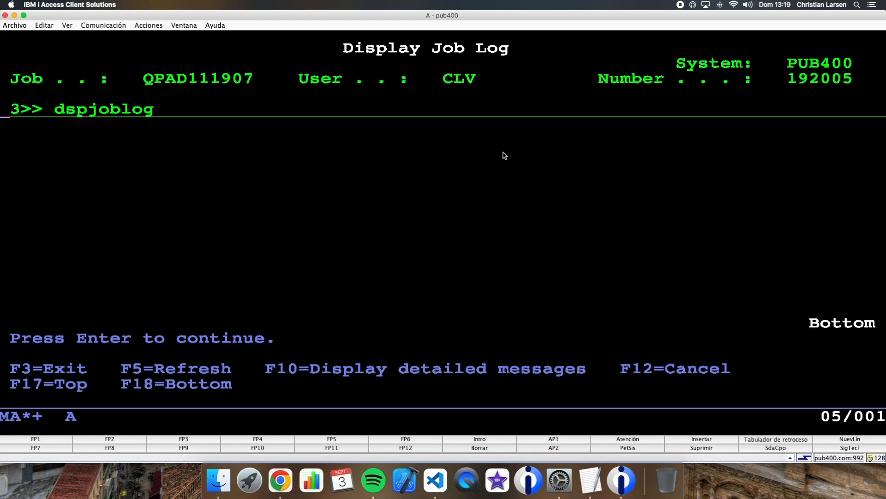
{"action": "key", "text": "f10"}
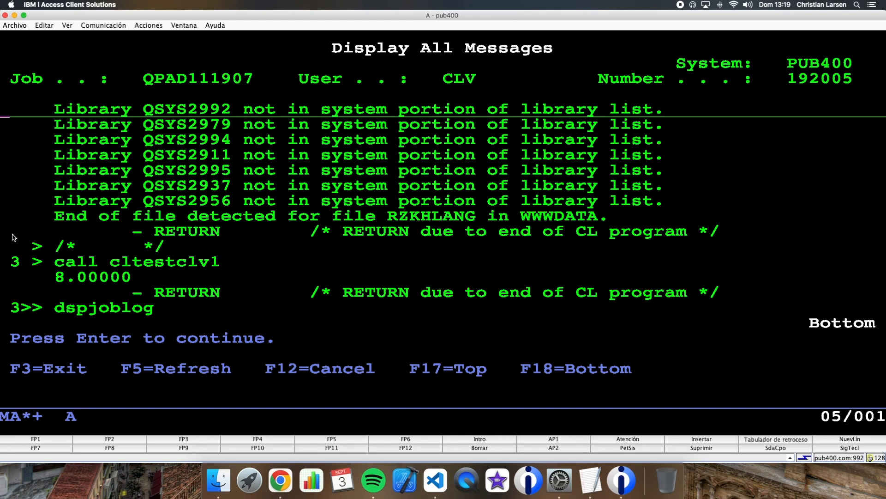